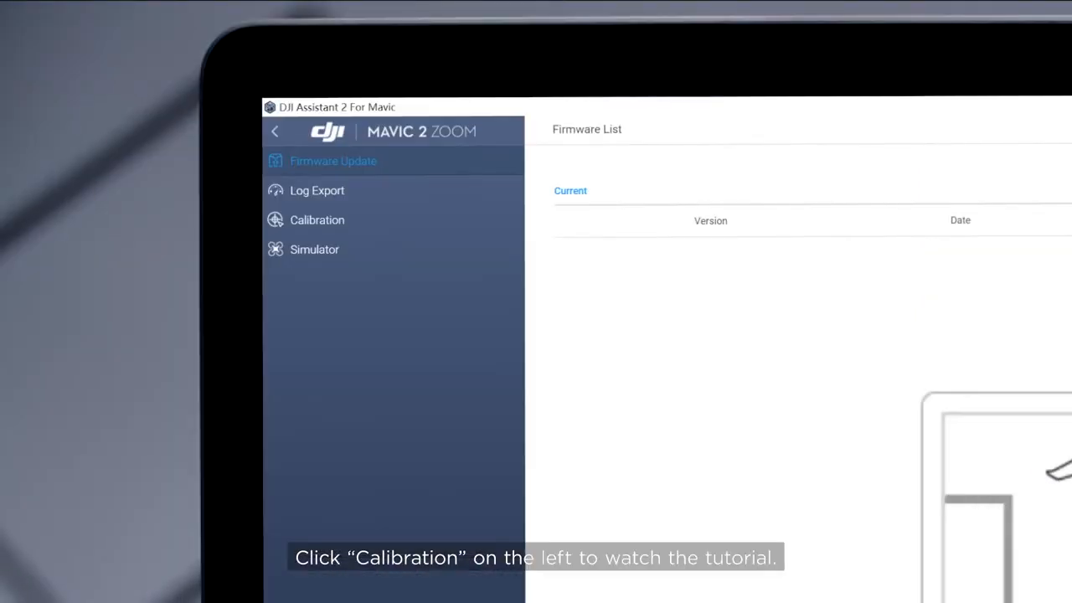
Open the Calibration section and advance the tutorial to the Calibration Now step
click(318, 220)
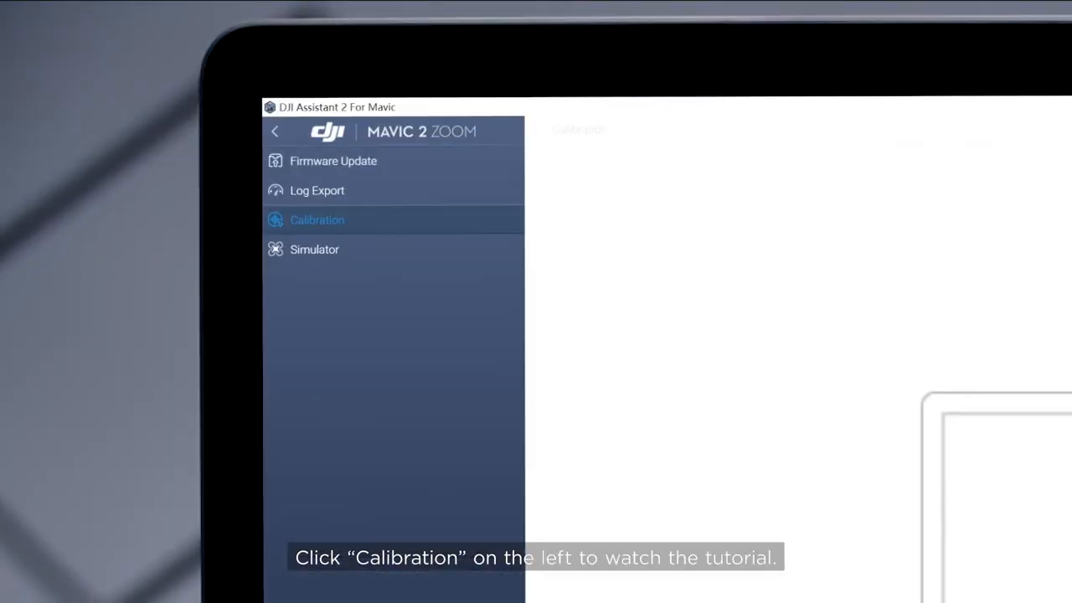
click(318, 220)
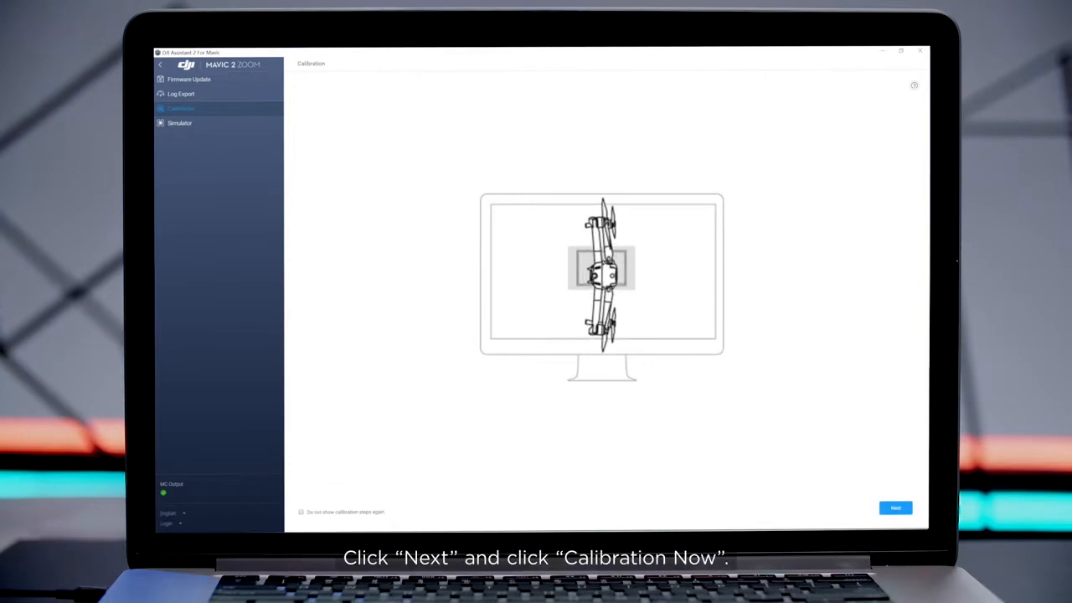
click(895, 508)
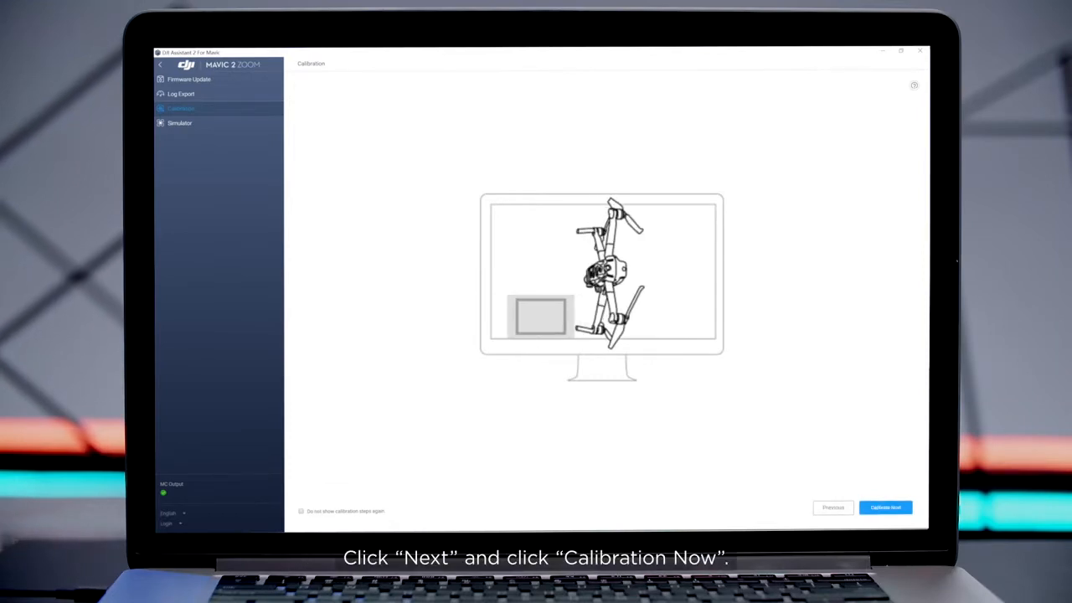